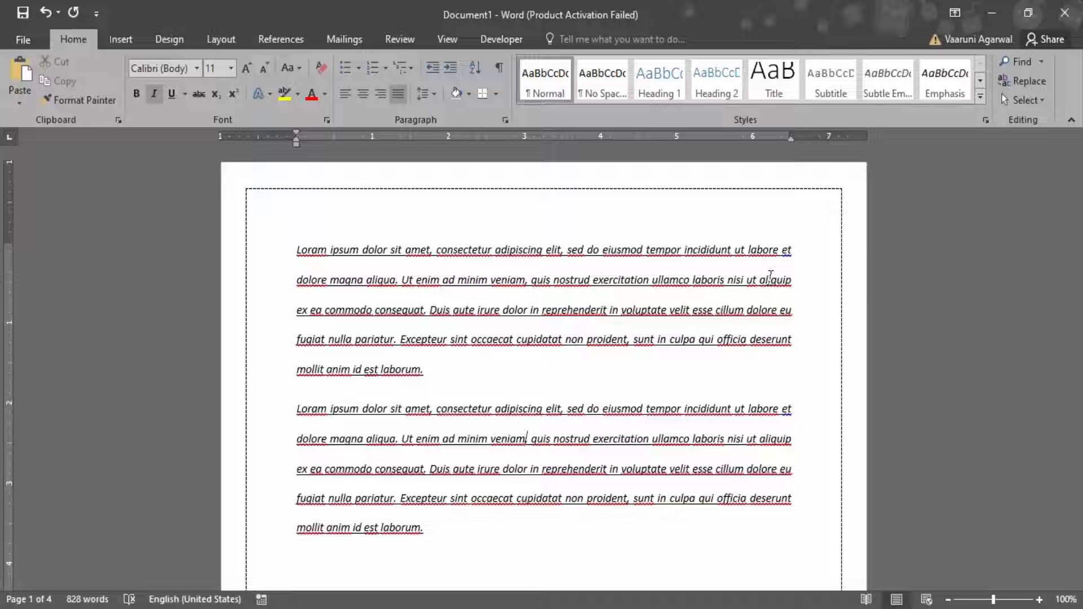
Select the whole lorem ipsum text and clear all formatting, removing italics and underlining.
scroll(down, 3)
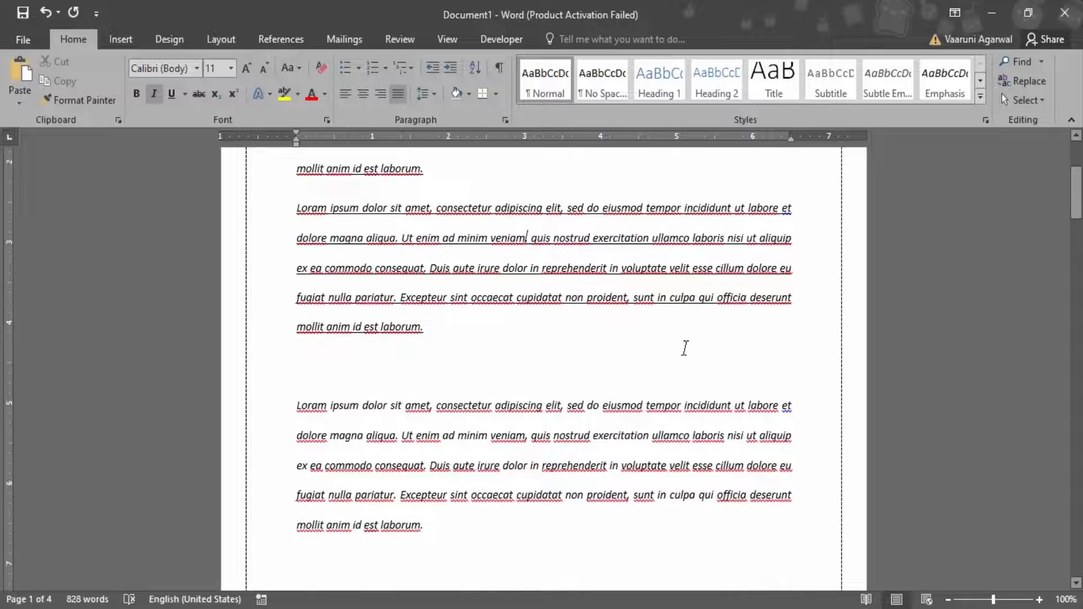
scroll(down, 3)
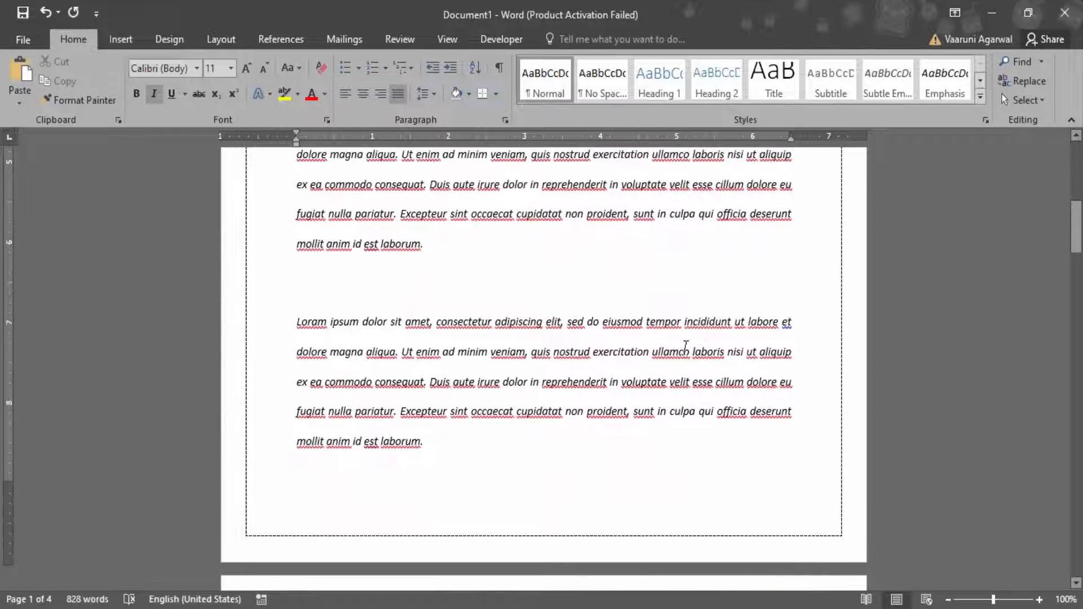
scroll(down, 3)
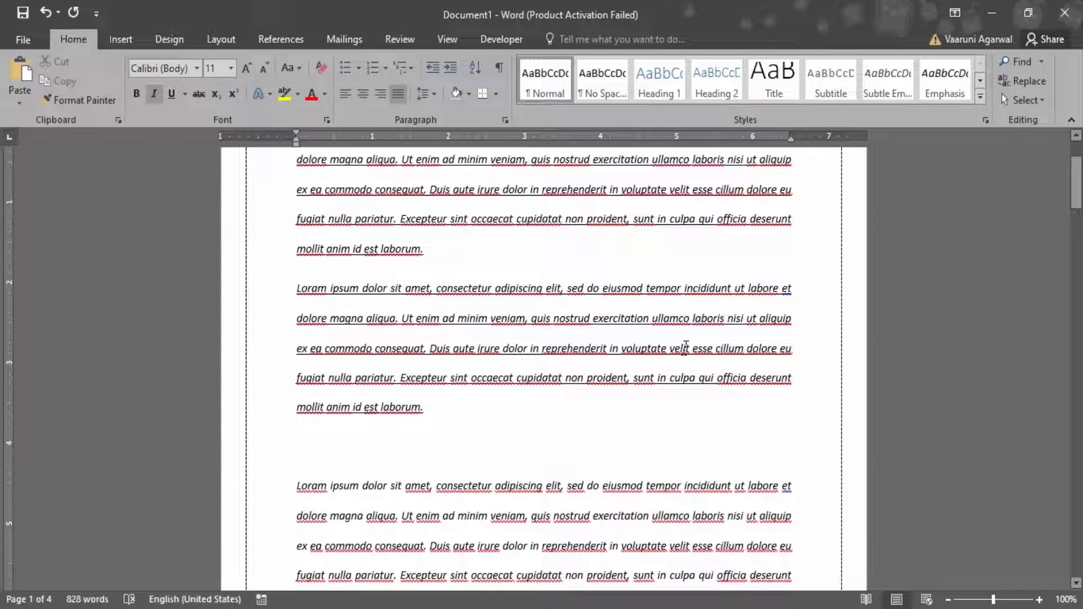
key(ctrl+a)
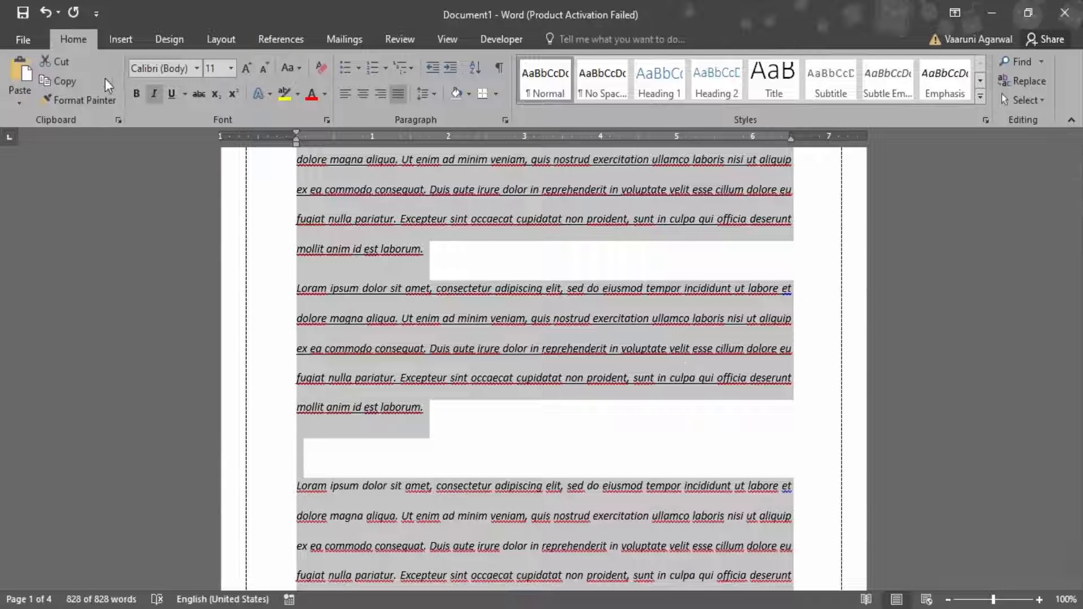
click(153, 93)
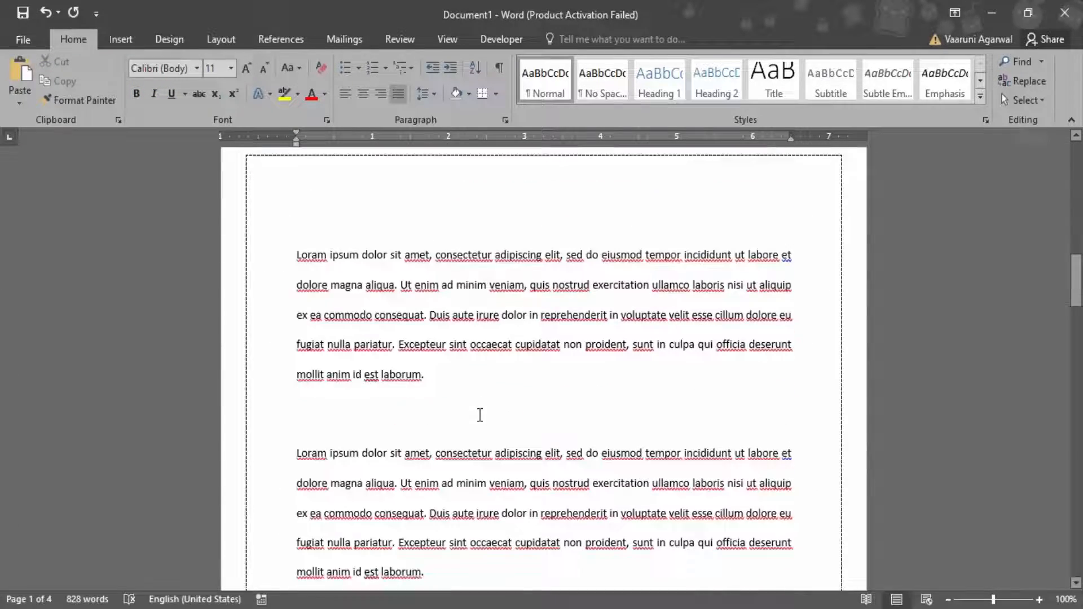
scroll(down, 3)
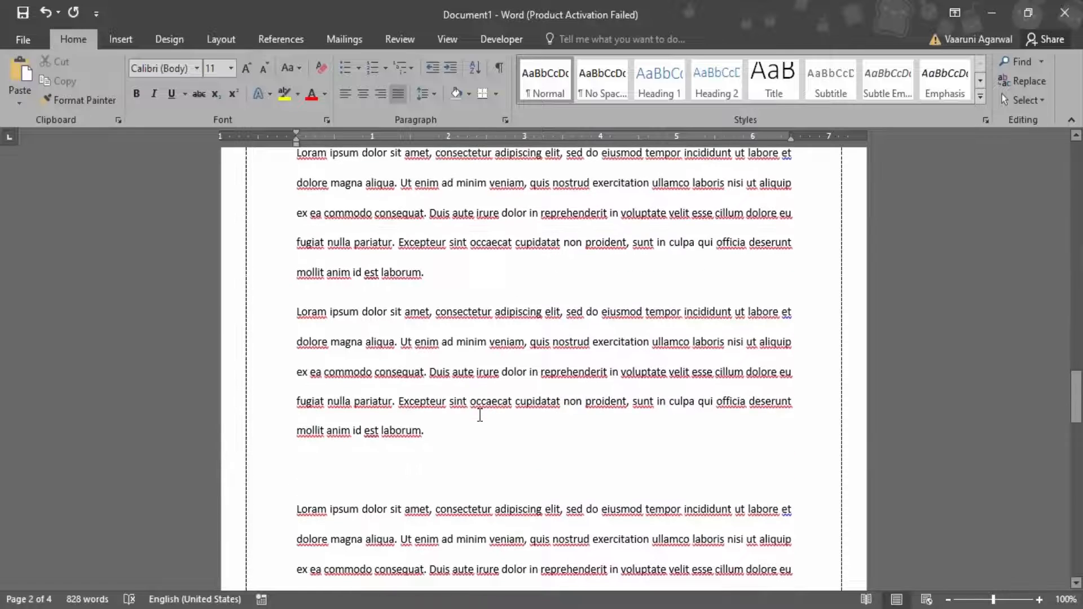
scroll(down, 3)
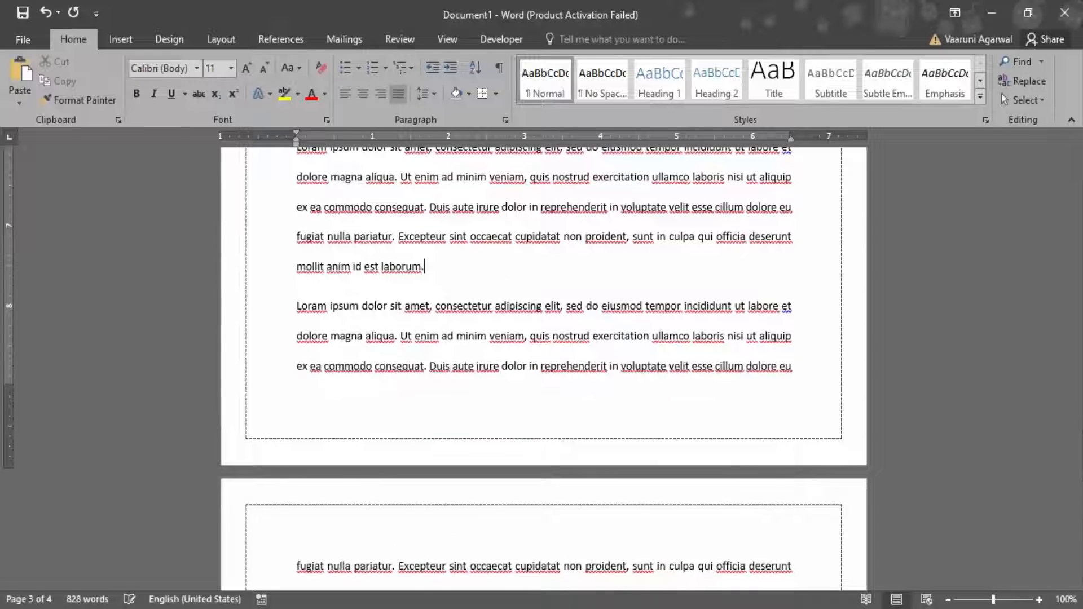
scroll(down, 3)
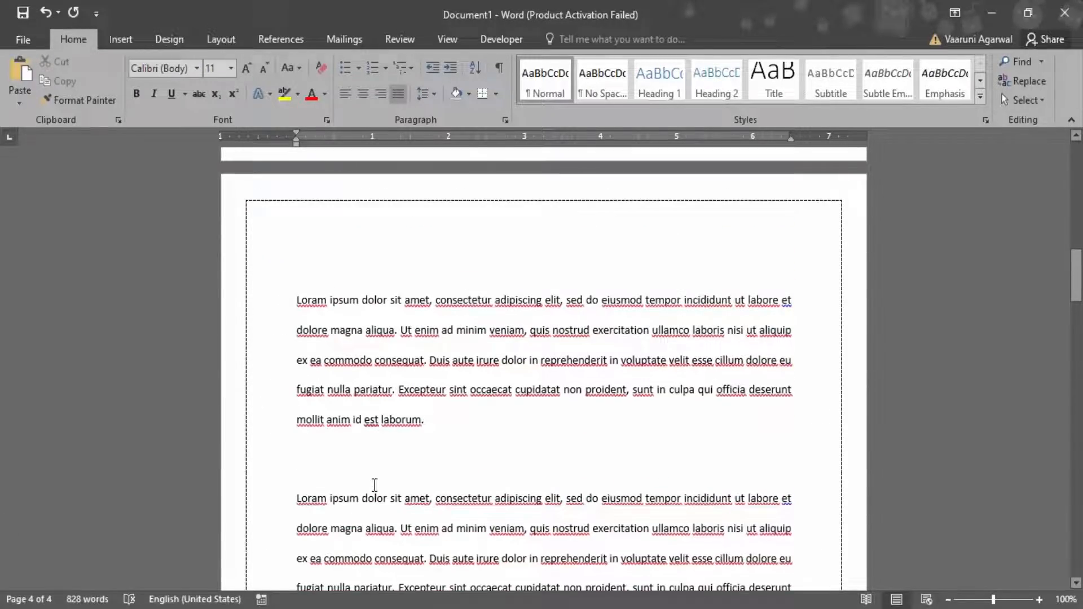
scroll(down, 3)
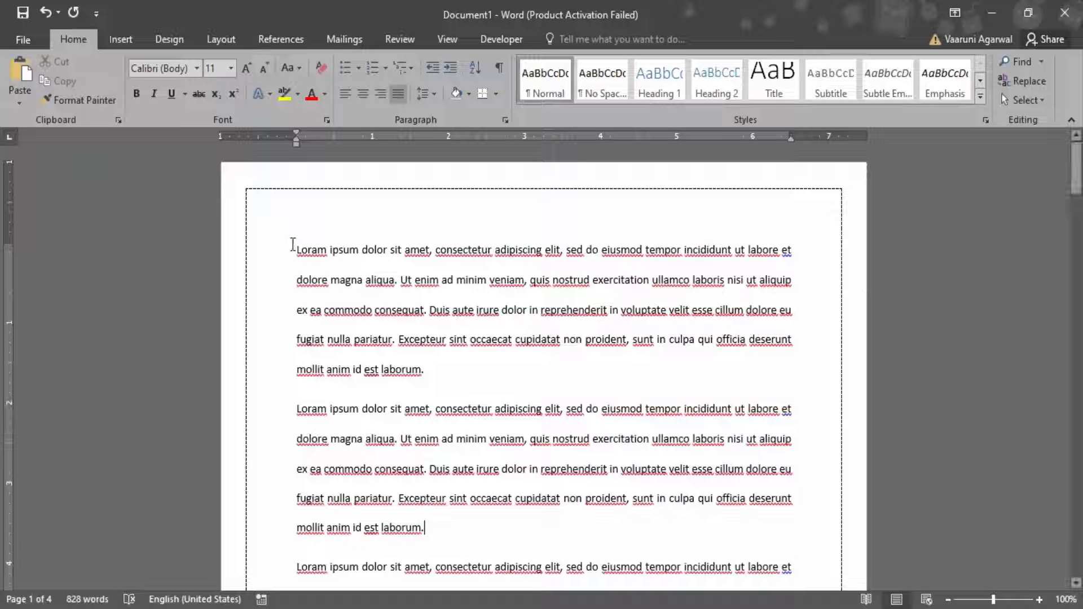
Select the entire document again and bring up its shortcut menu.
drag(297, 249, 424, 370)
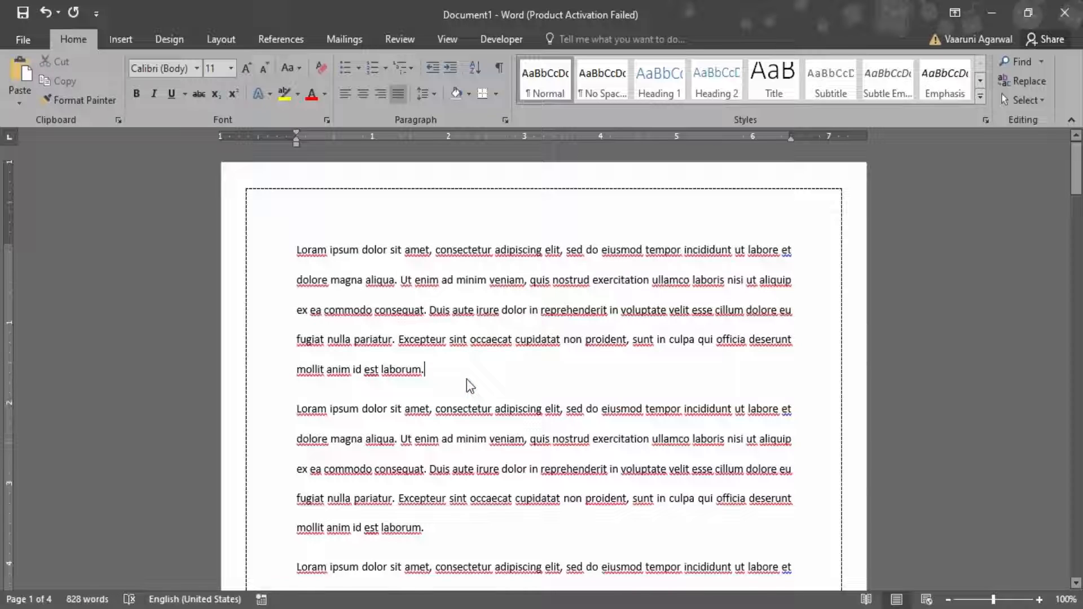
key(ctrl+a)
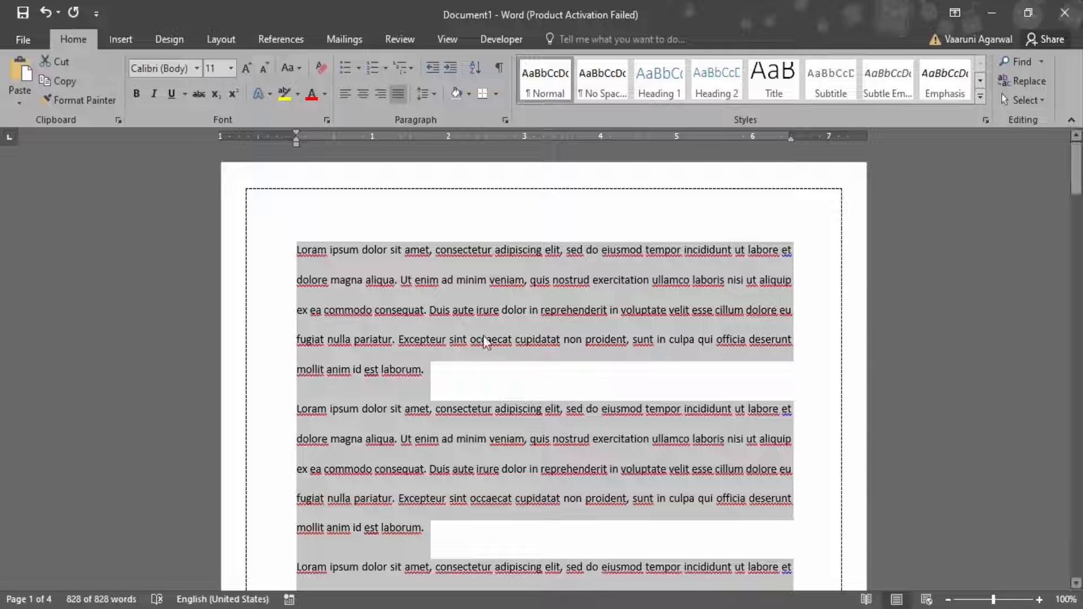
right_click(485, 341)
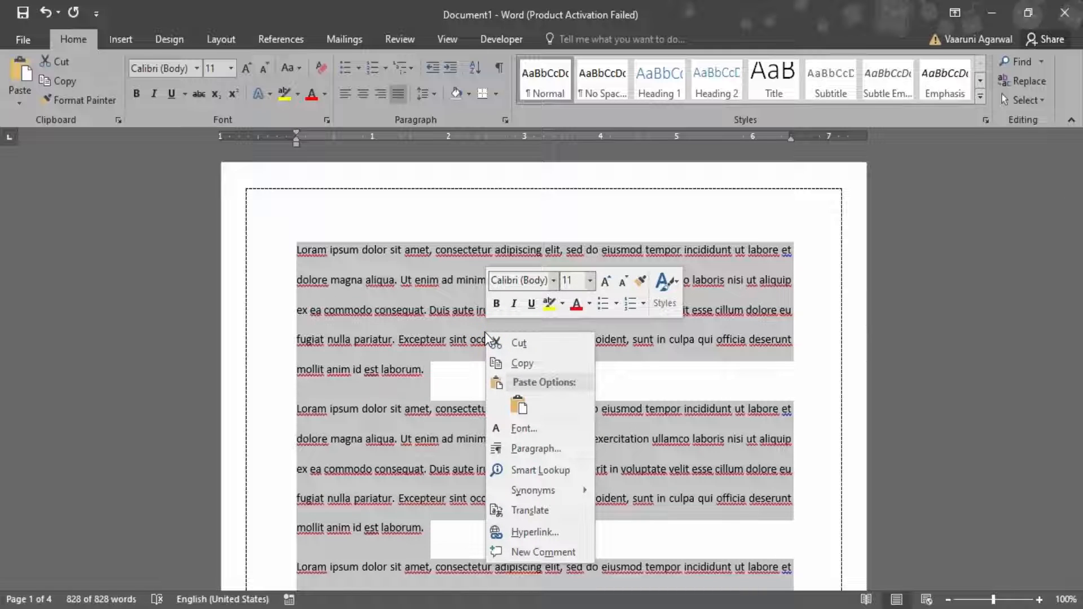
mouse_move(540, 448)
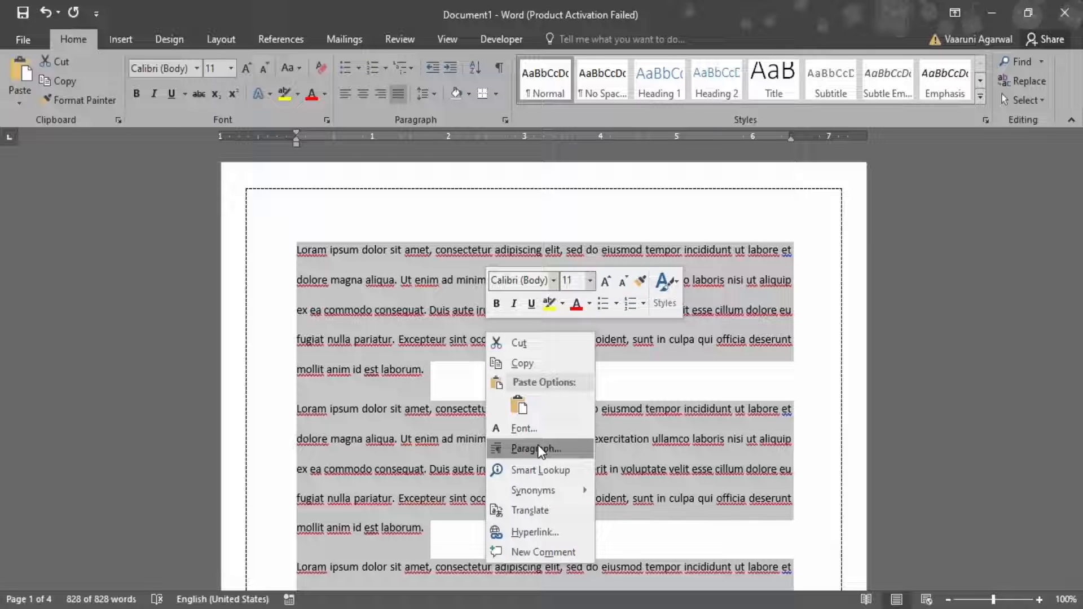
Set line spacing to Single for the whole document in the Paragraph dialog.
click(533, 449)
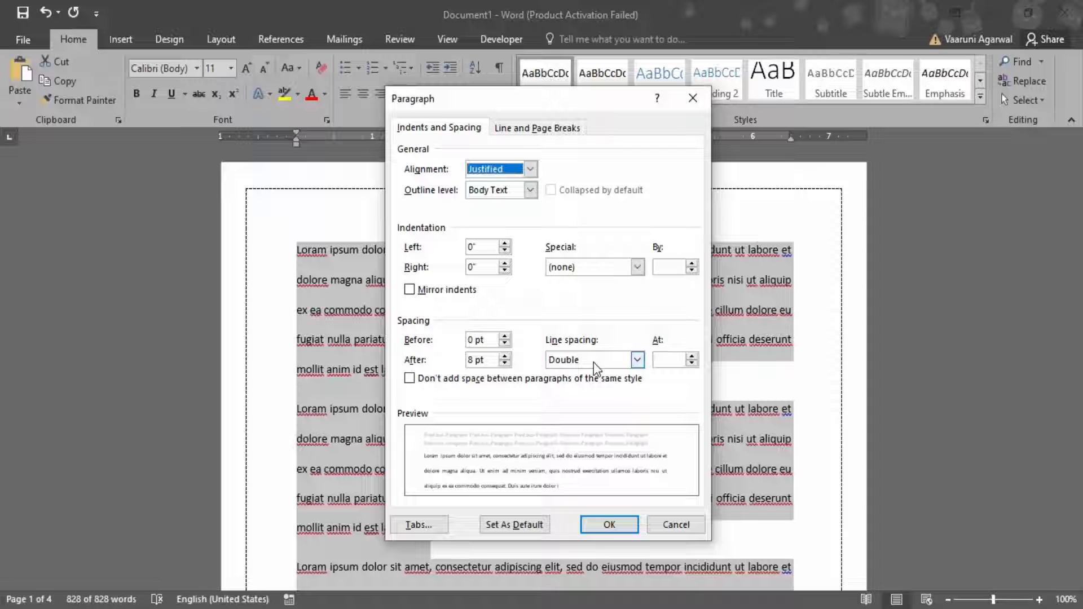
click(636, 359)
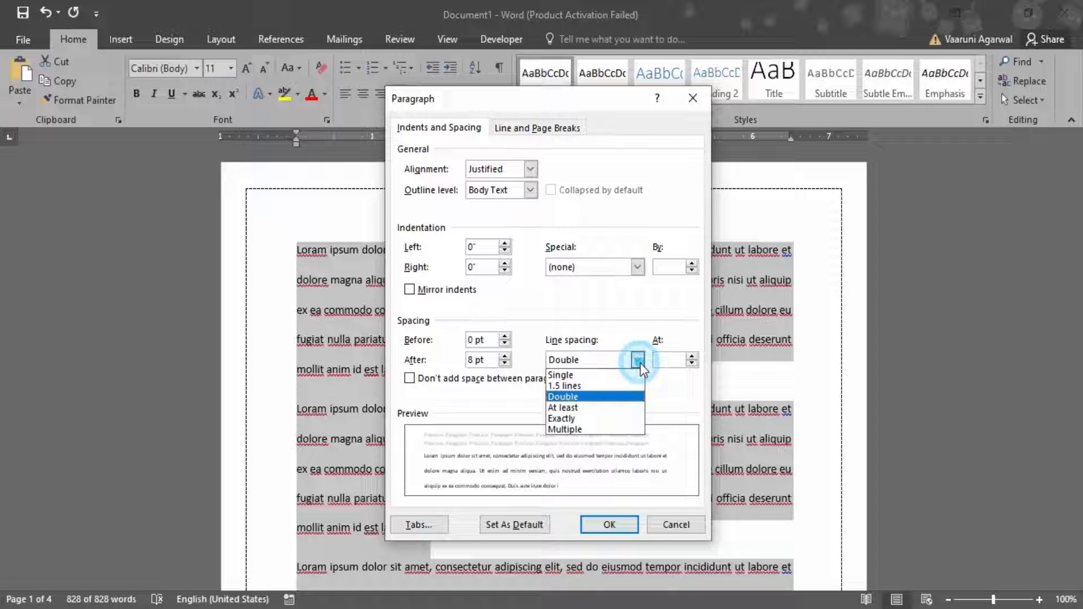
click(560, 376)
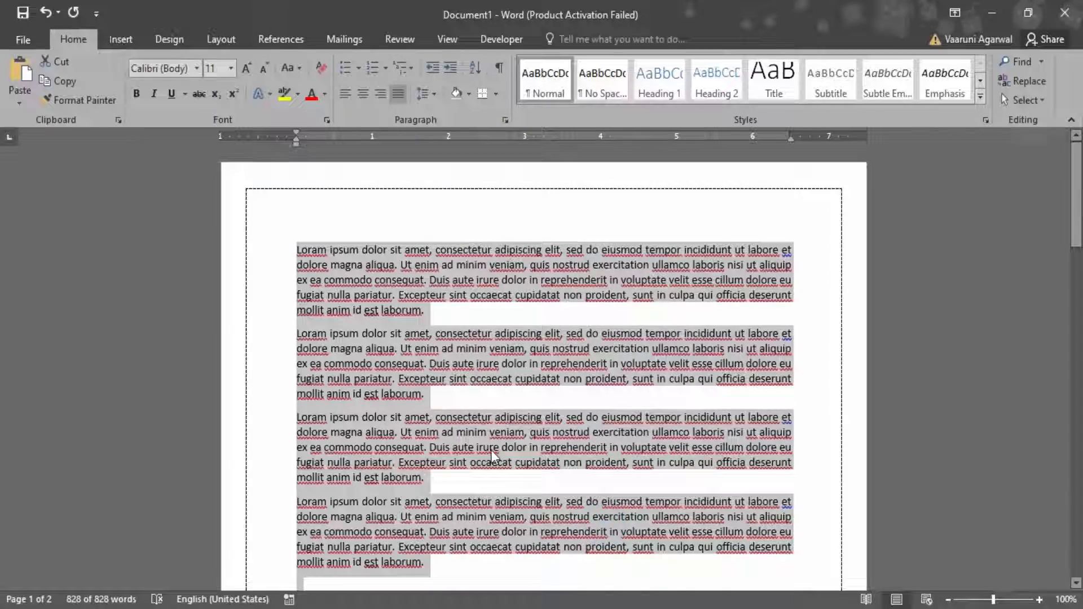
Enable 'Don't add space between paragraphs of the same style' and apply it.
scroll(down, 3)
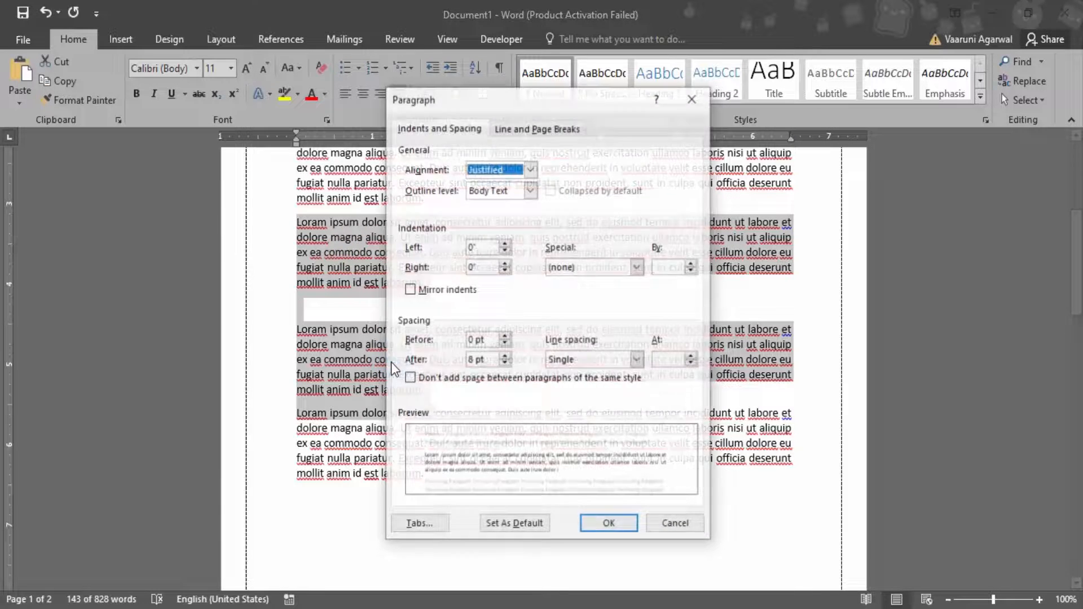
click(409, 378)
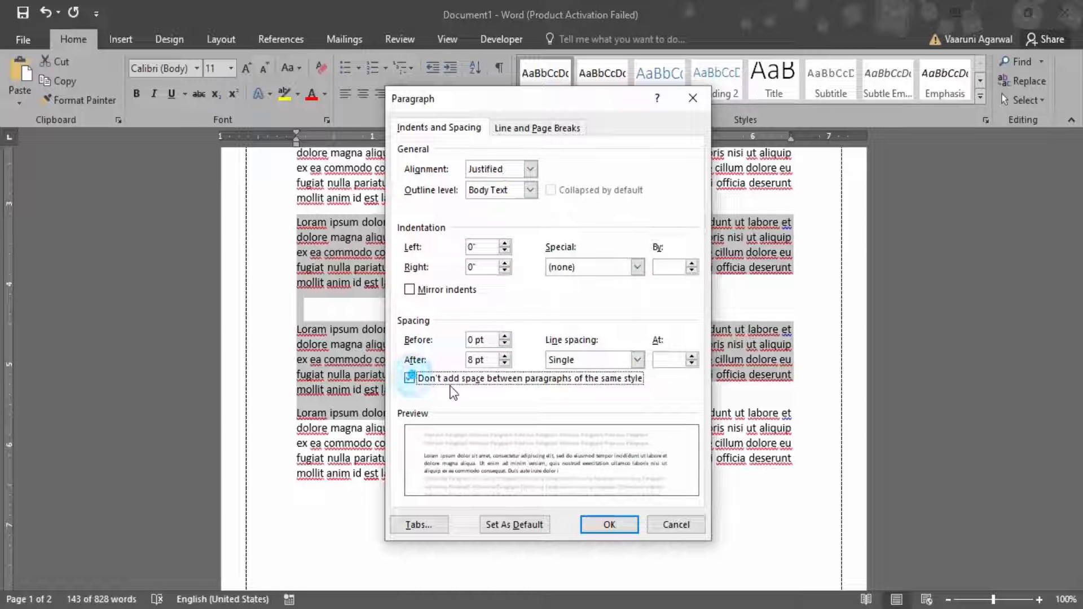
click(409, 379)
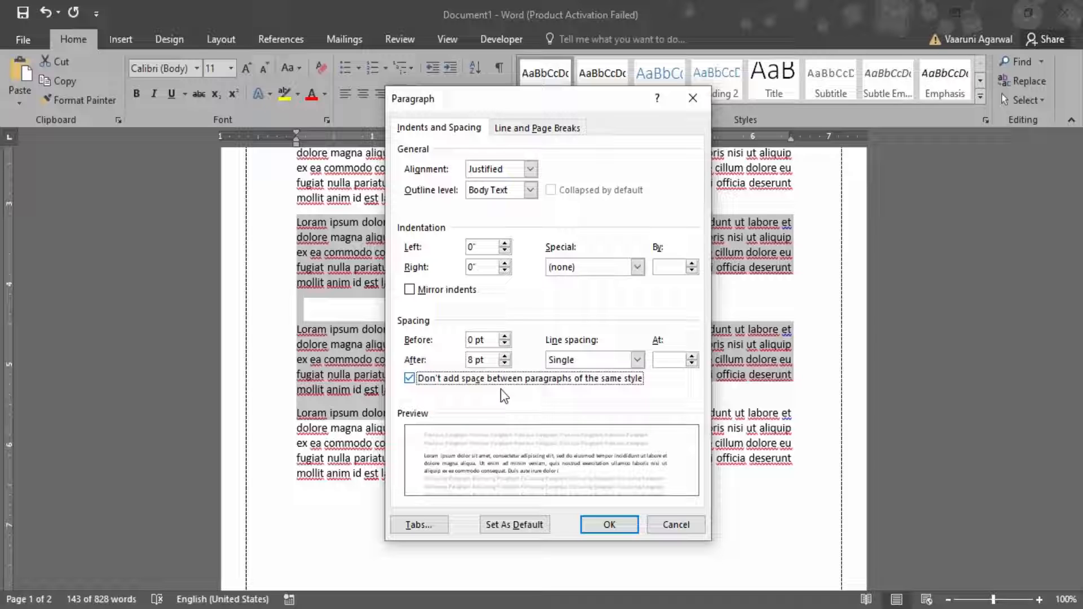
click(609, 525)
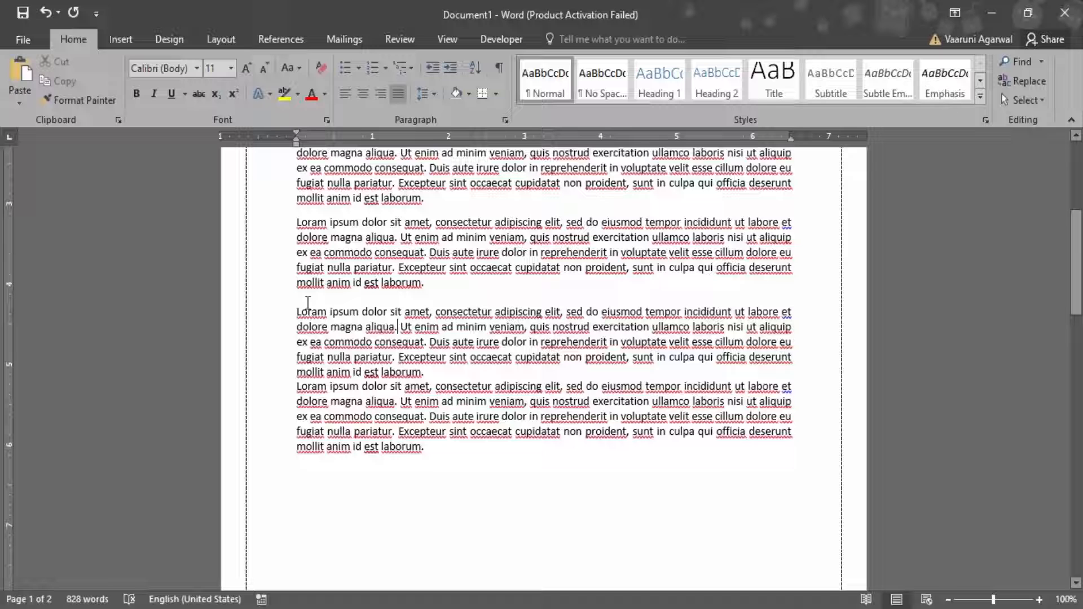
mouse_move(324, 300)
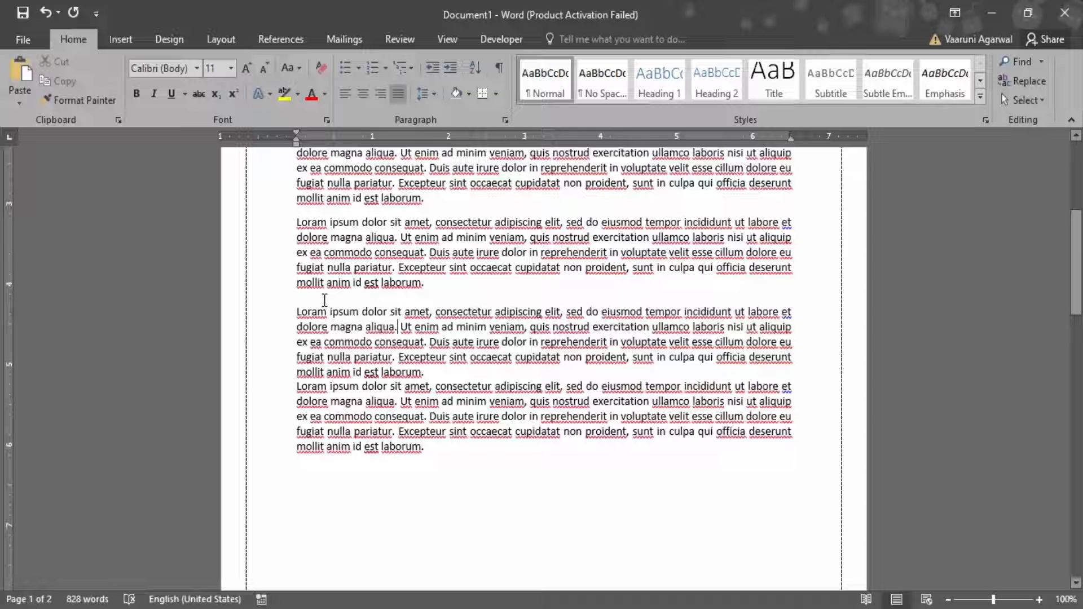
scroll(down, 3)
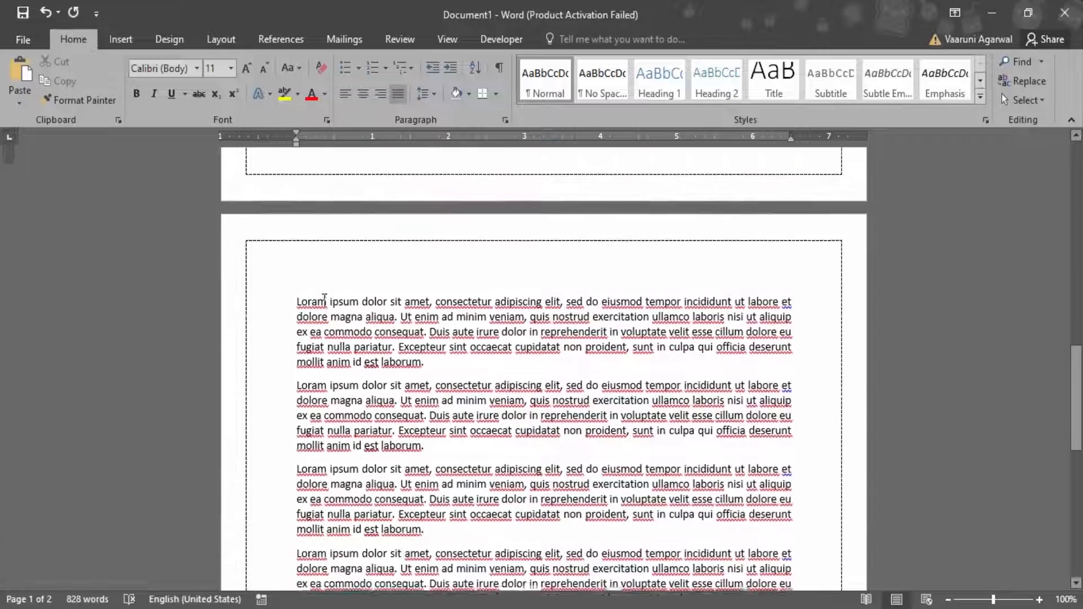
scroll(down, 3)
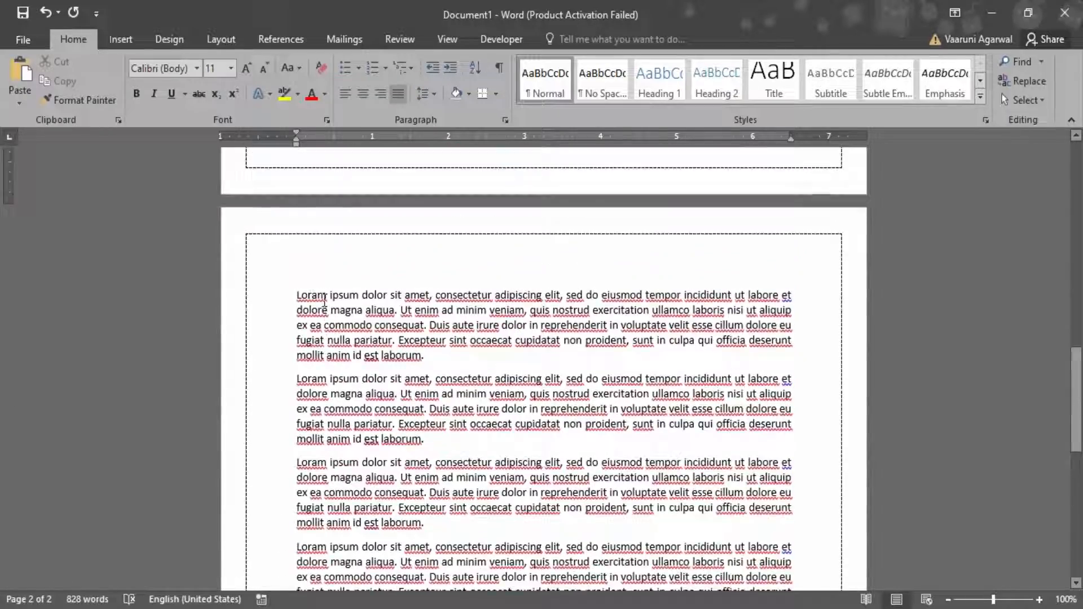